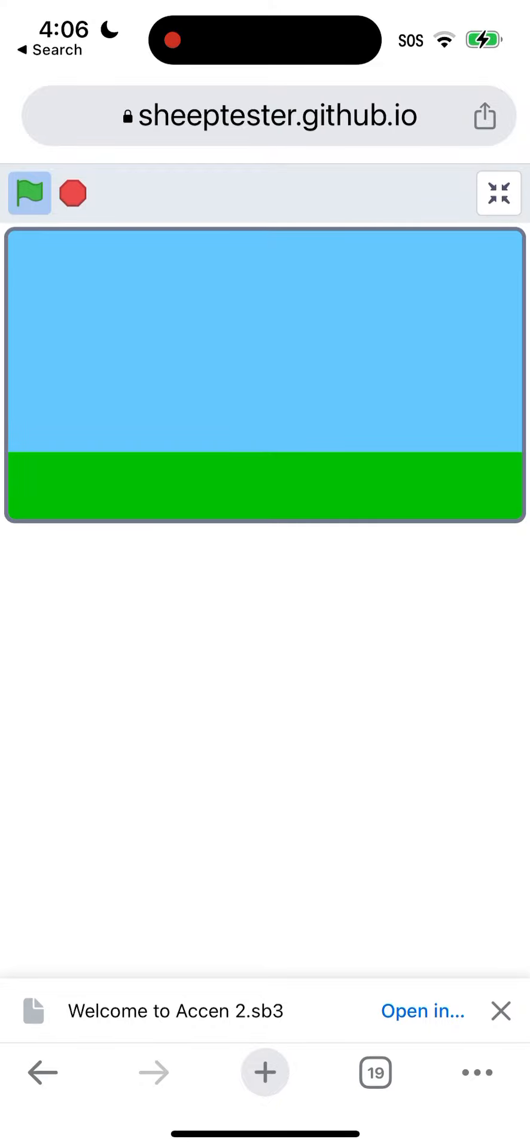
# Step: Run the 'Welcome to Accen 2' project so the red block character appears on the grass
pyautogui.click(29, 193)
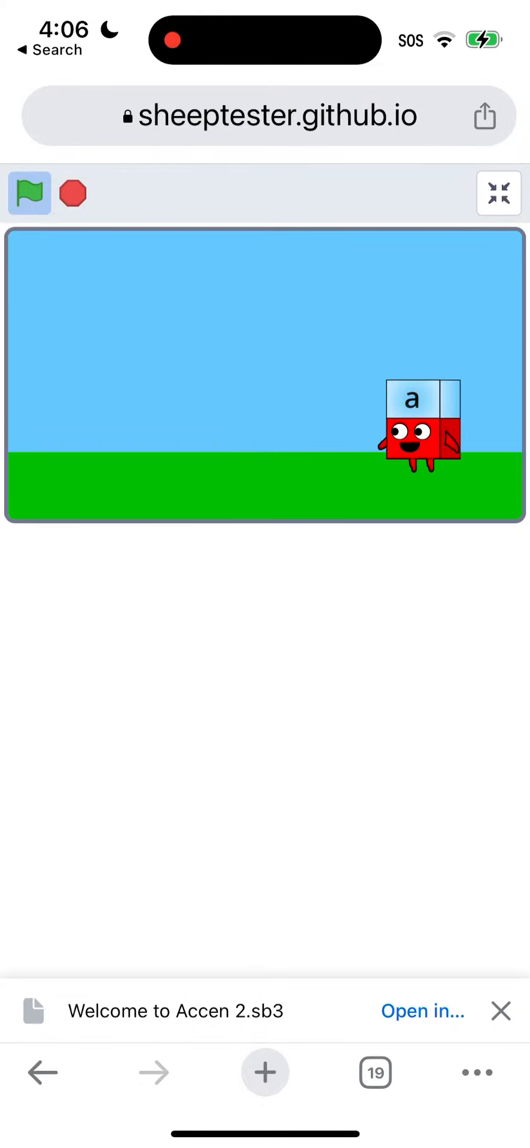